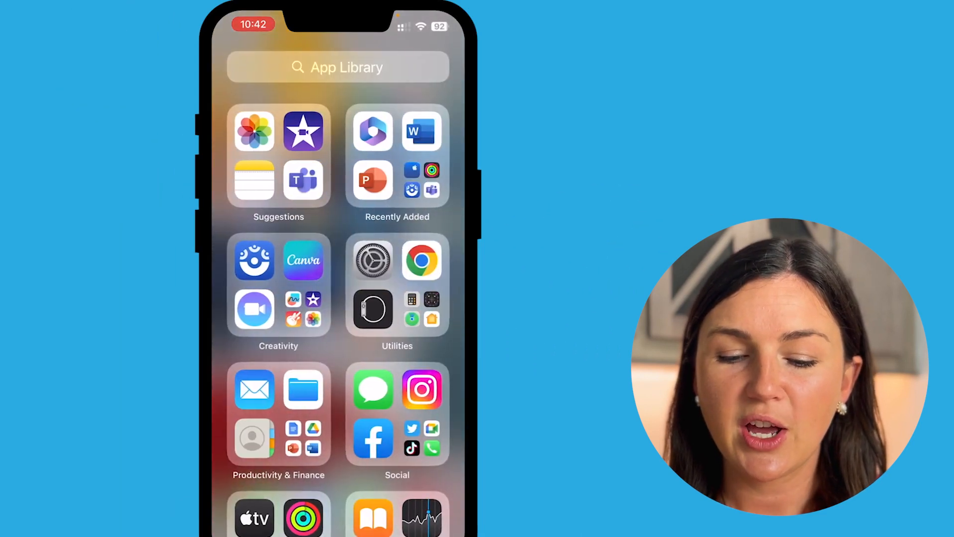
Search the App Library for 'Imo' to locate iMovie.
{"action": "left_click", "coordinate": [337, 67]}
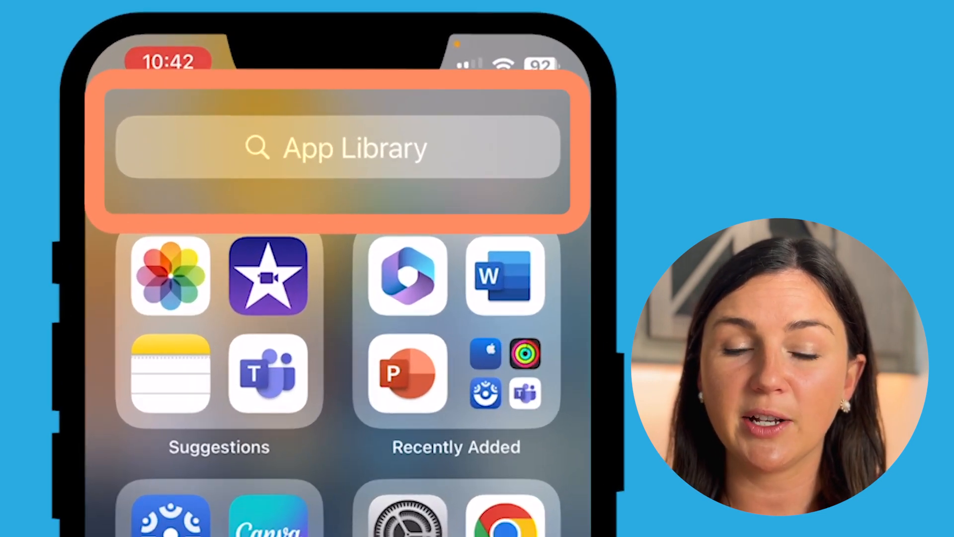
{"action": "left_click", "coordinate": [333, 147]}
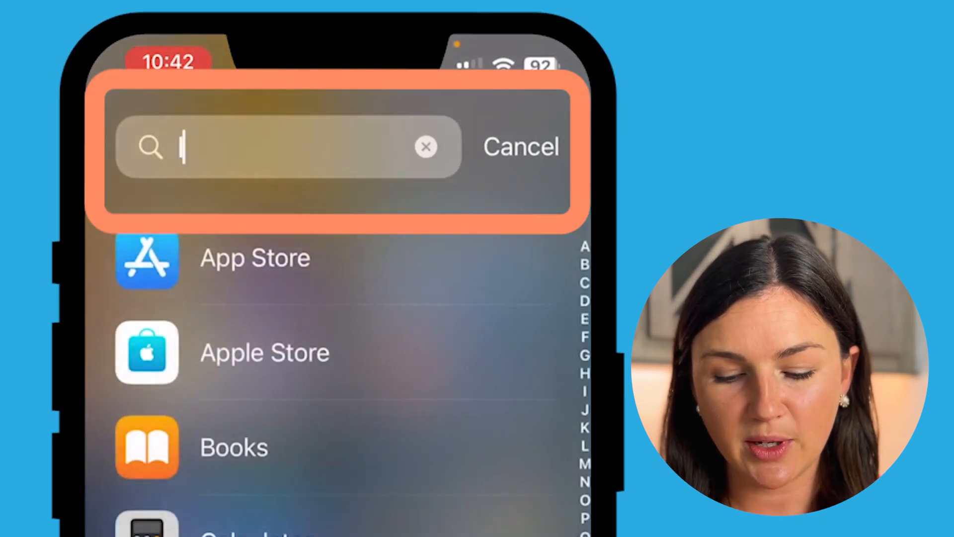
{"action": "type", "text": "Imo"}
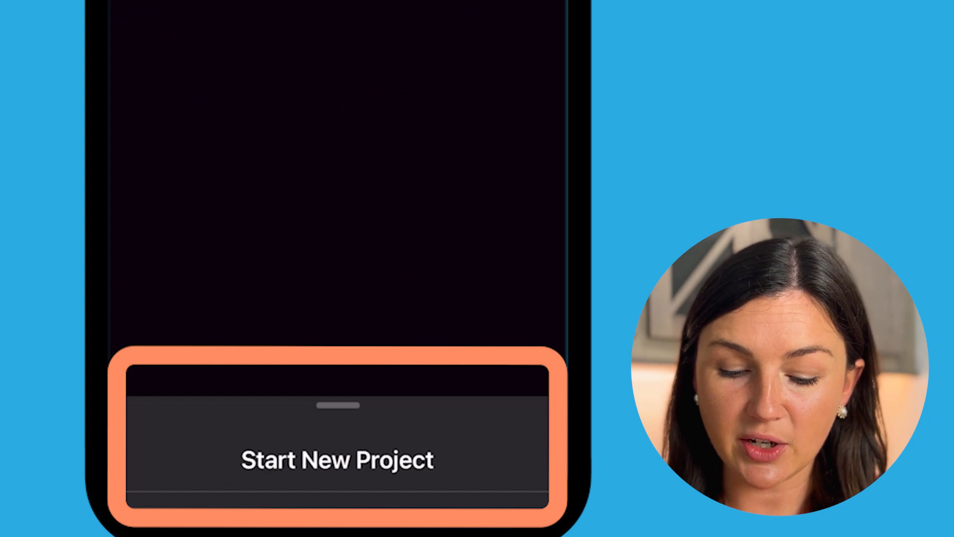
Start a new iMovie project to reveal the Magic Movie, Storyboard and Movie options.
{"action": "left_click", "coordinate": [338, 459]}
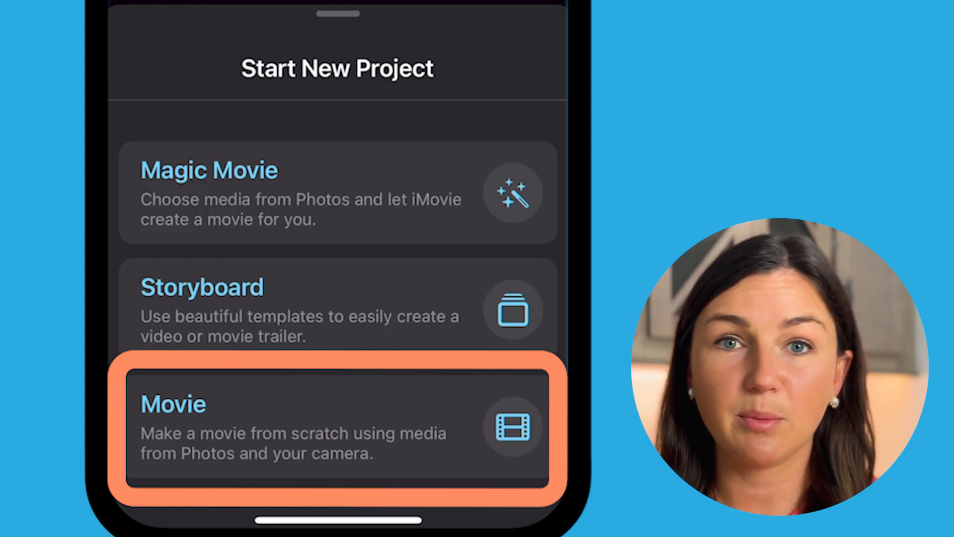
Create a Movie project from the 14-second Aug 9, 2023 landscape clip.
{"action": "left_click", "coordinate": [336, 429]}
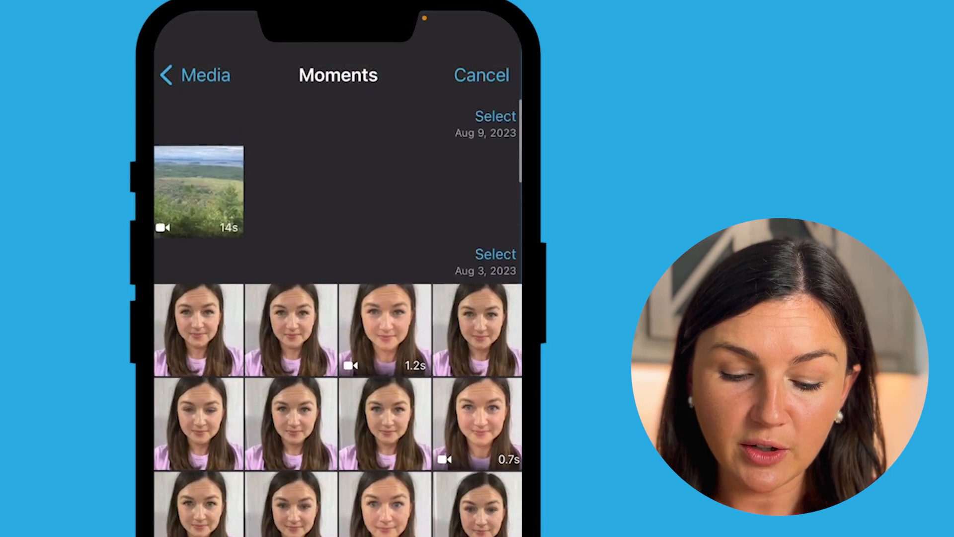
{"action": "left_click", "coordinate": [201, 188]}
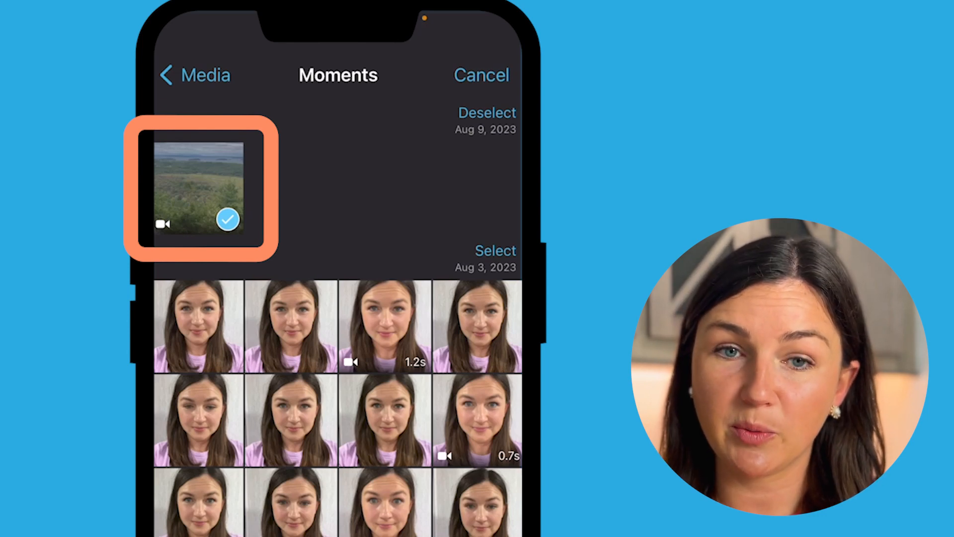
{"action": "scroll", "scroll_direction": "down", "scroll_amount": 3}
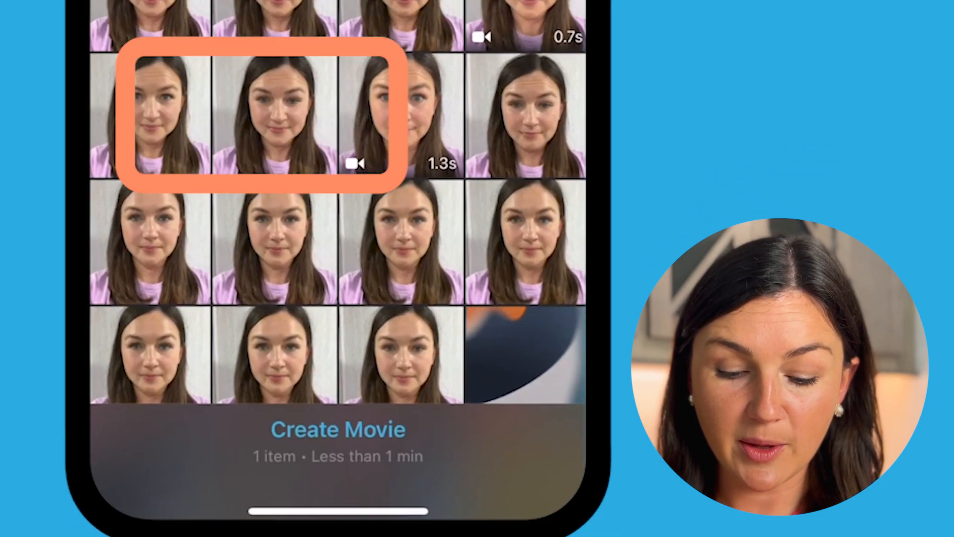
{"action": "left_click", "coordinate": [338, 430]}
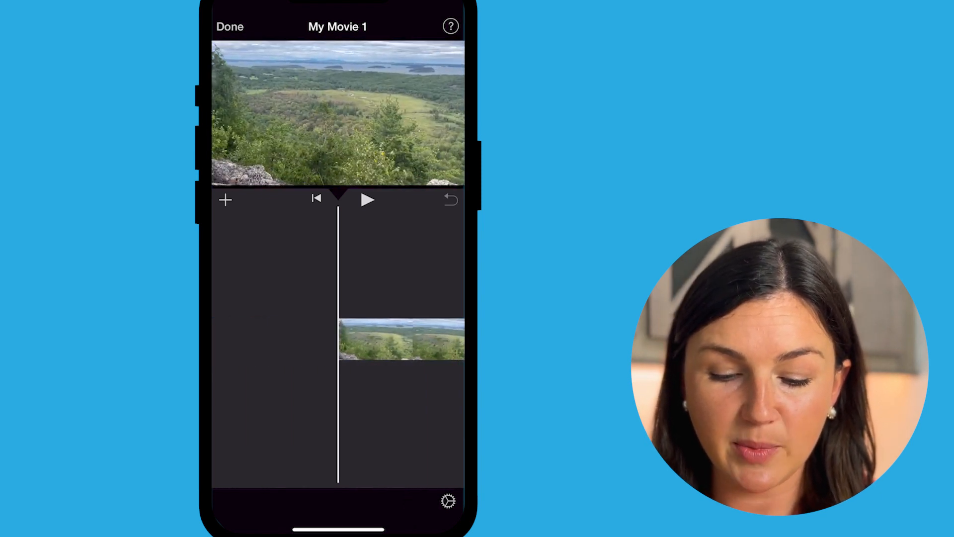
Select the landscape clip on the My Movie 1 timeline to show Split, Detach, Duplicate and Delete.
{"action": "left_click", "coordinate": [400, 339]}
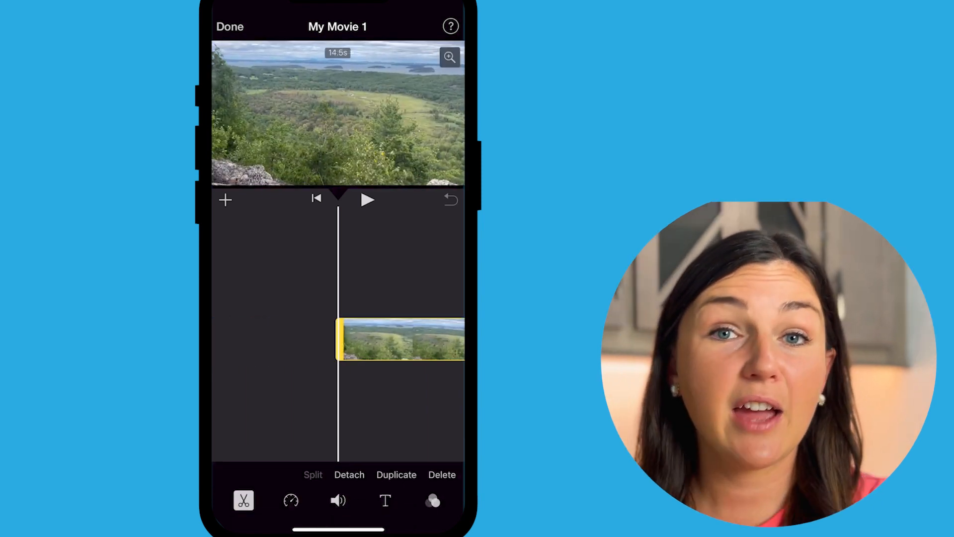